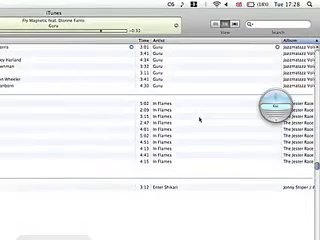
Scroll the iTunes song list down past the In Flames tracks to the Guru tracks.
{"action": "scroll", "scroll_direction": "down", "scroll_amount": 3}
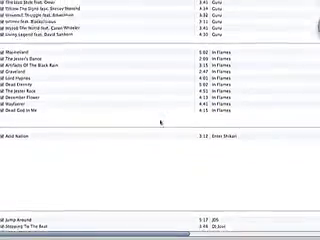
{"action": "scroll", "scroll_direction": "down", "scroll_amount": 3}
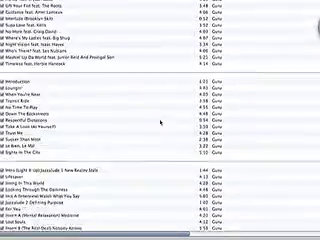
{"action": "scroll", "scroll_direction": "down", "scroll_amount": 3}
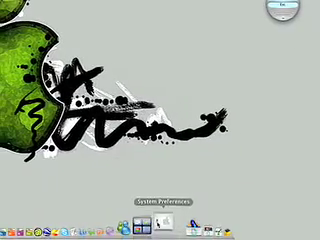
Launch System Preferences from the Dock to show all preference categories.
{"action": "left_click", "coordinate": [166, 221]}
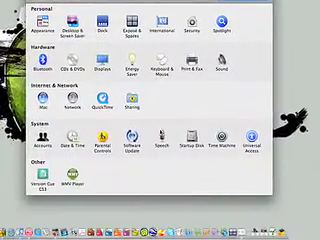